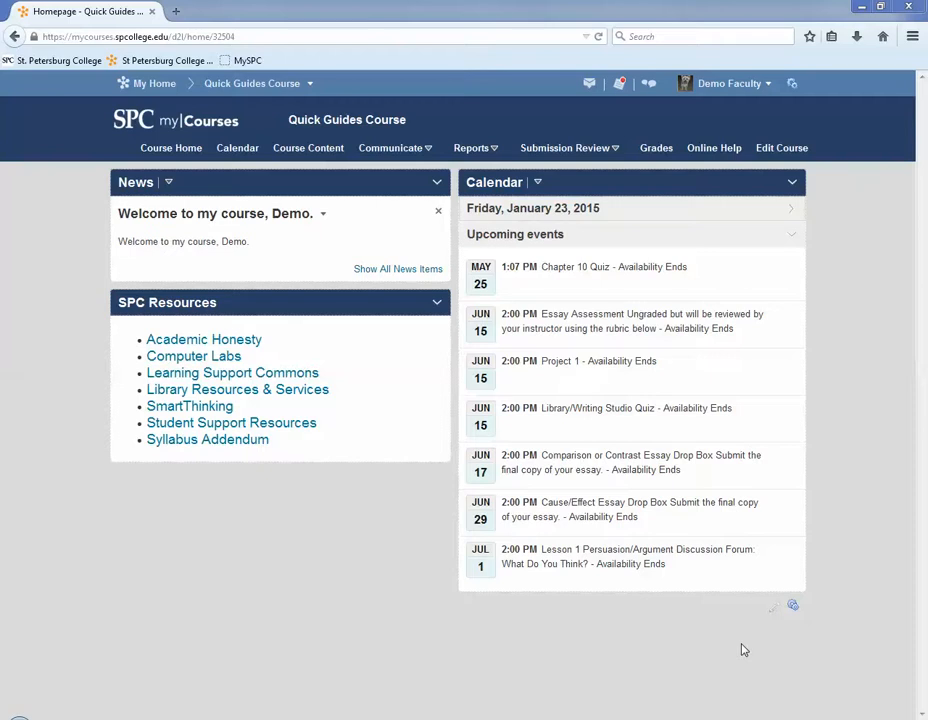
Step: Show the Submission Review choices: Discussions, Dropboxes and Quizzes
click(568, 148)
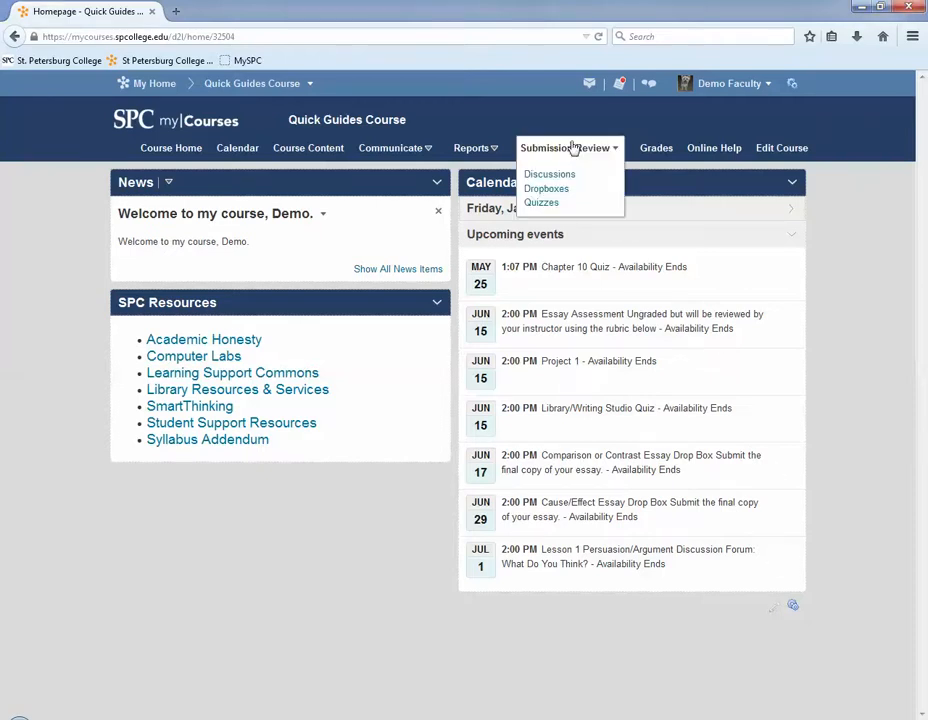
mouse_move(540, 204)
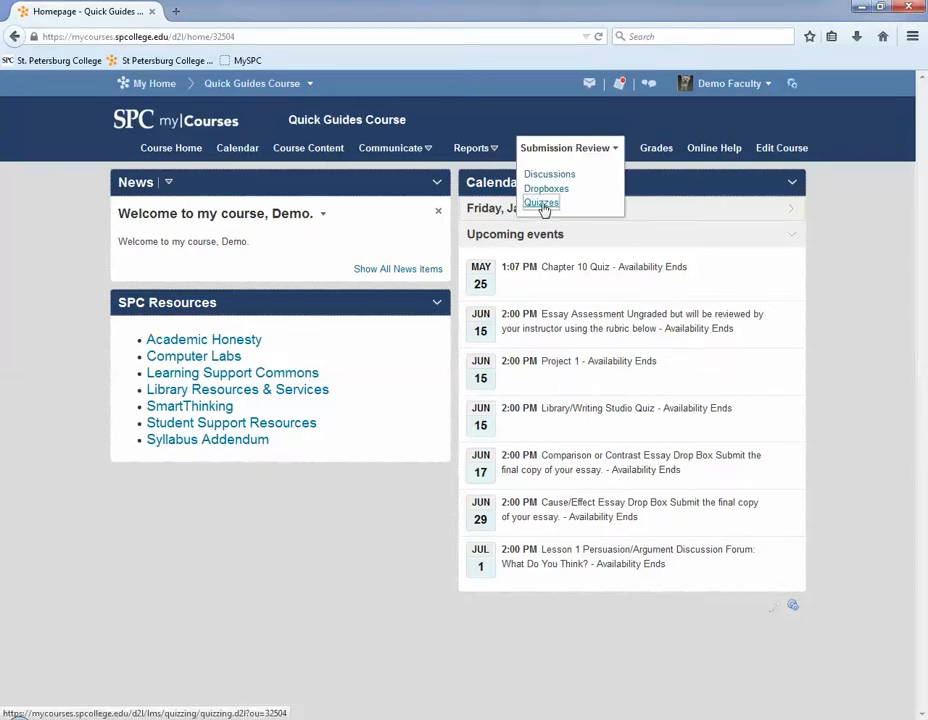
Step: Reach the Grade Quiz page for Quiz 1 from the course quiz list
click(540, 204)
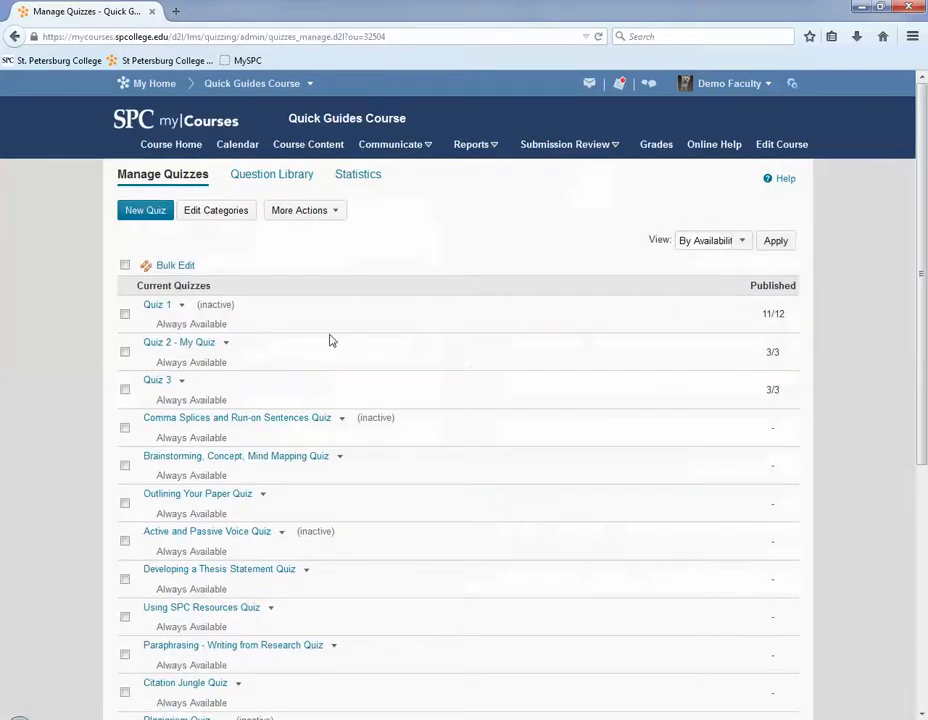
click(180, 304)
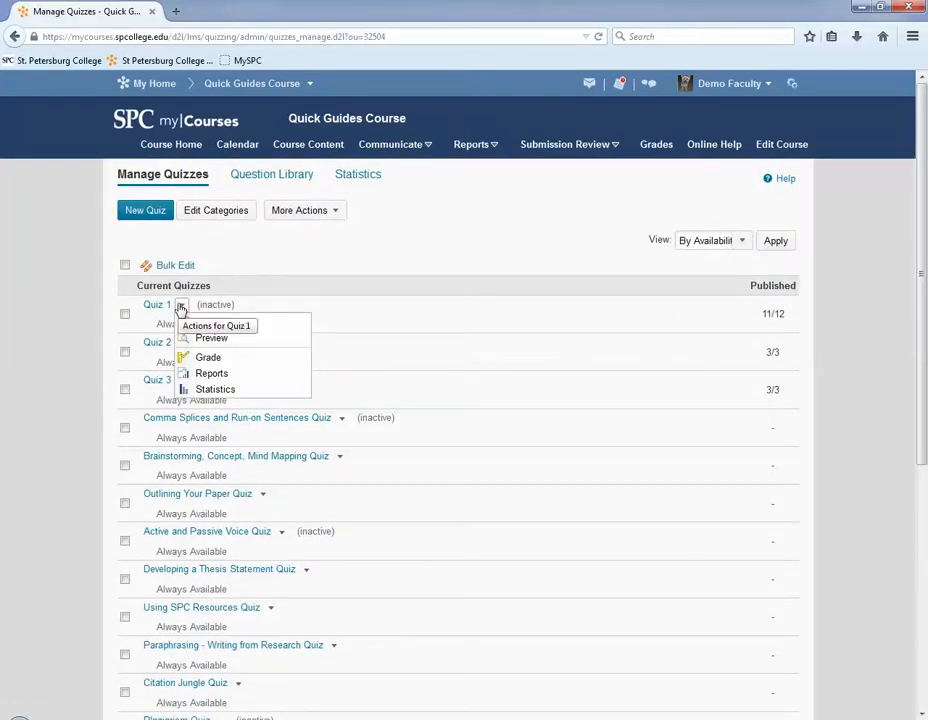
click(212, 338)
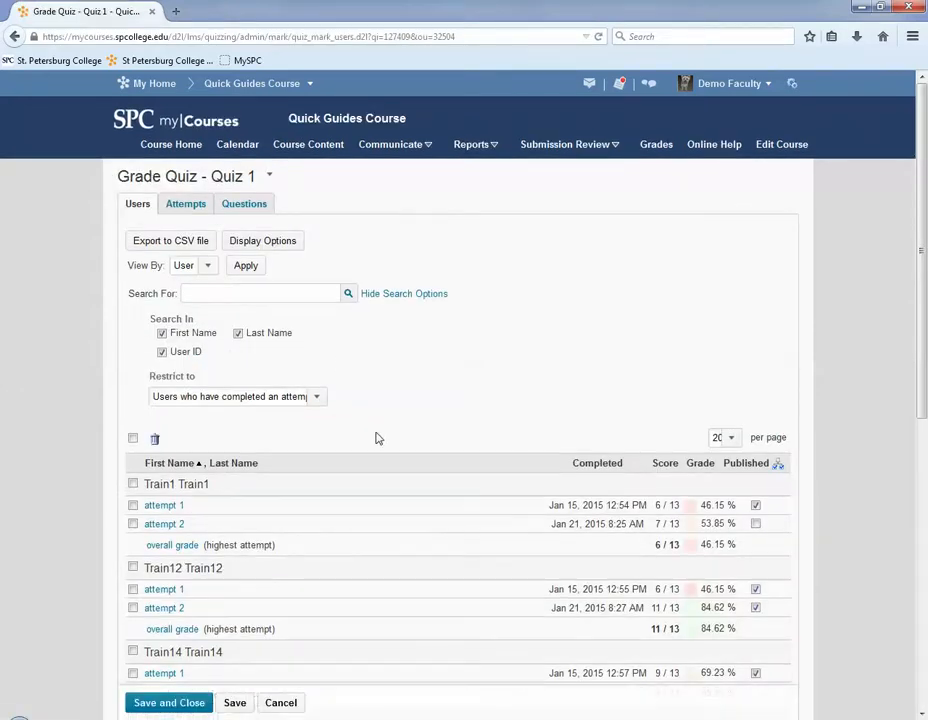
Step: Restrict the Quiz 1 user list to 'Users with attempts in progress', leaving Train6's attempt
click(316, 396)
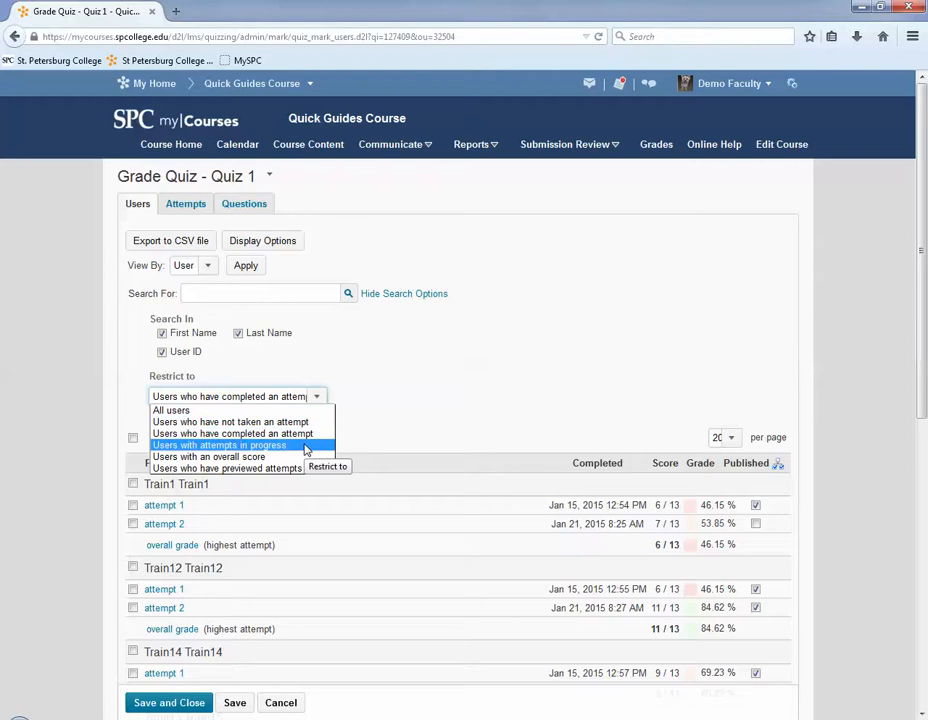
click(218, 444)
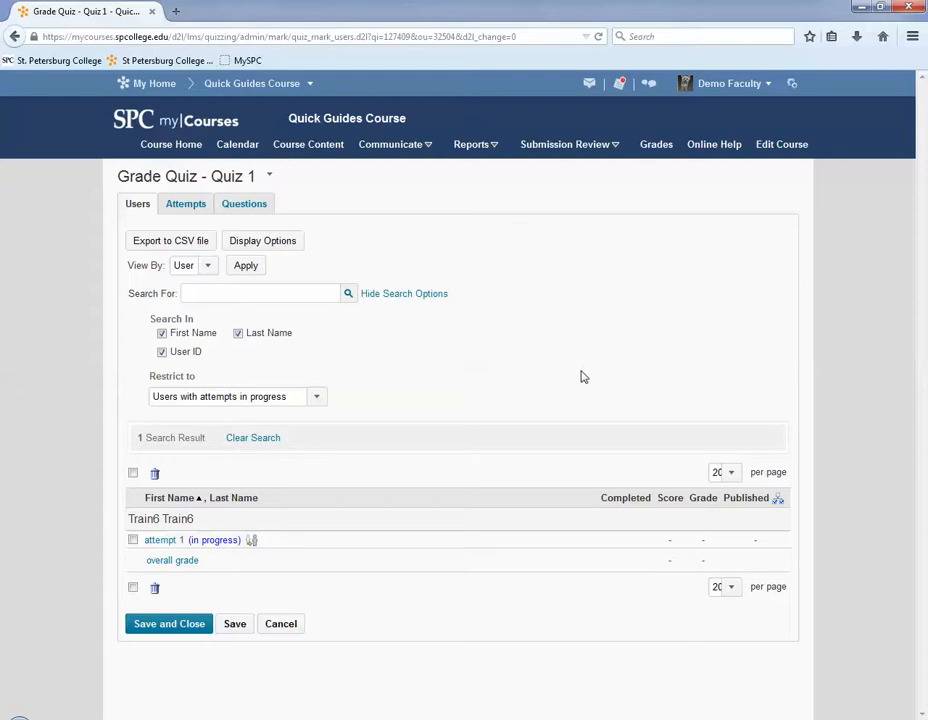
mouse_move(210, 552)
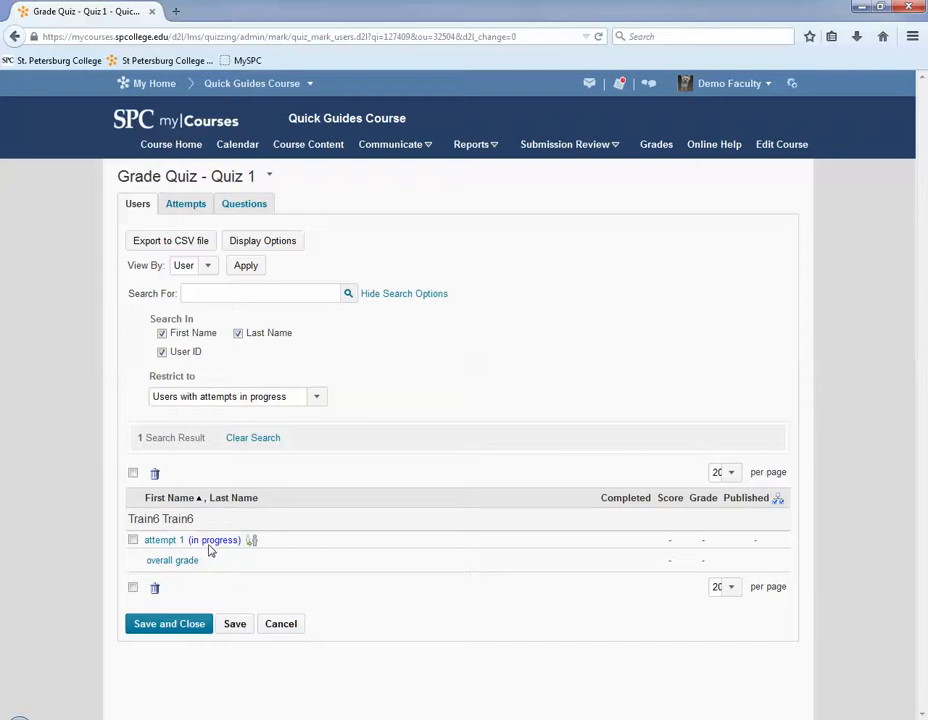
Step: Enter Train6's in-progress attempt 1 as the student and review its 14 questions
click(252, 540)
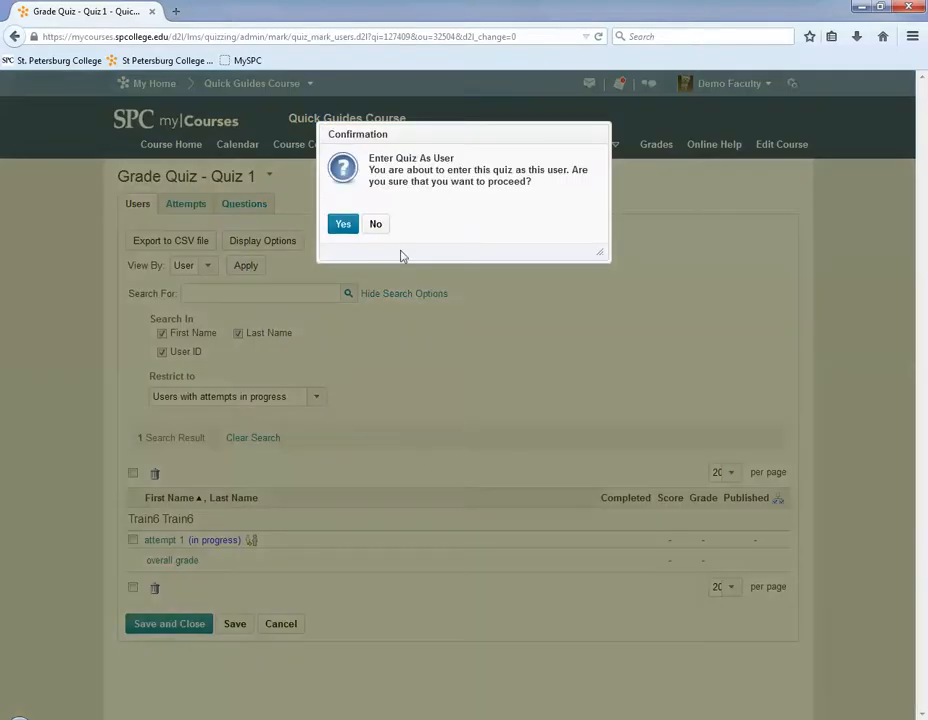
click(344, 224)
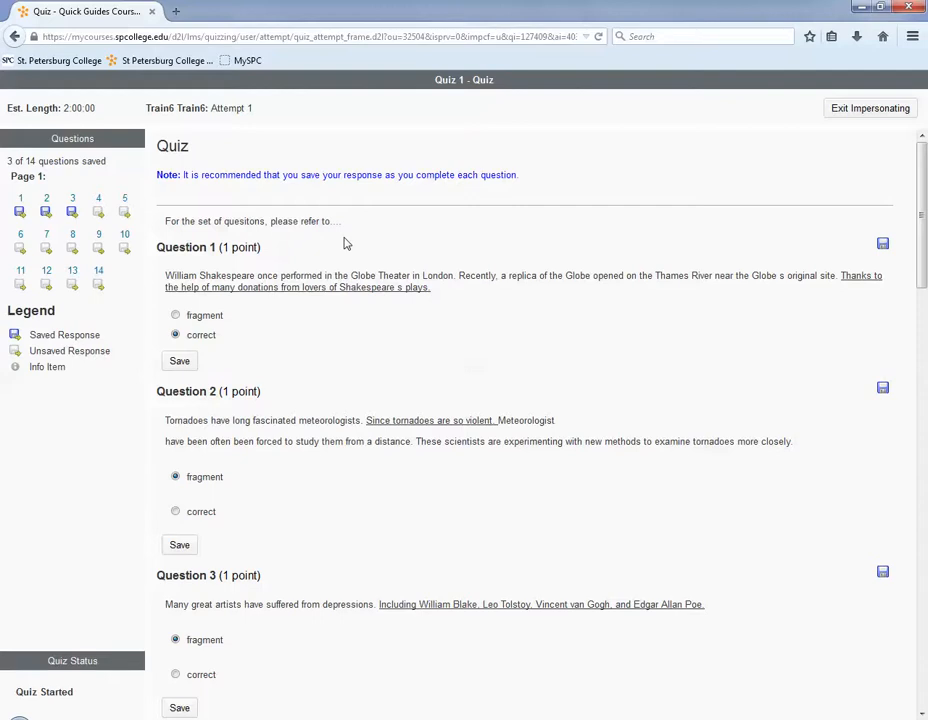
scroll(down, 3)
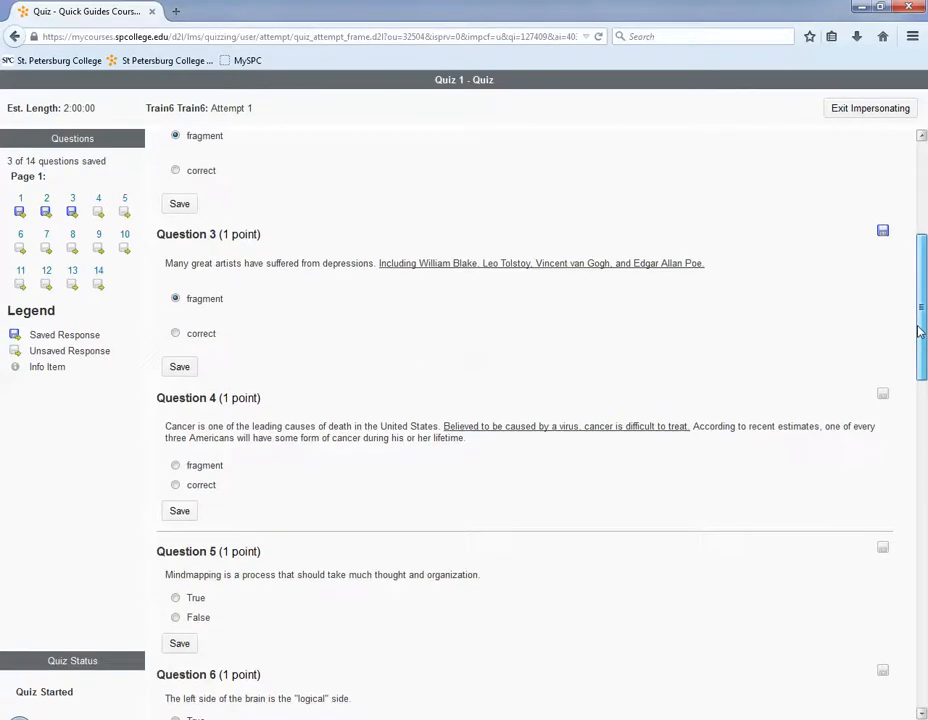
scroll(up, 3)
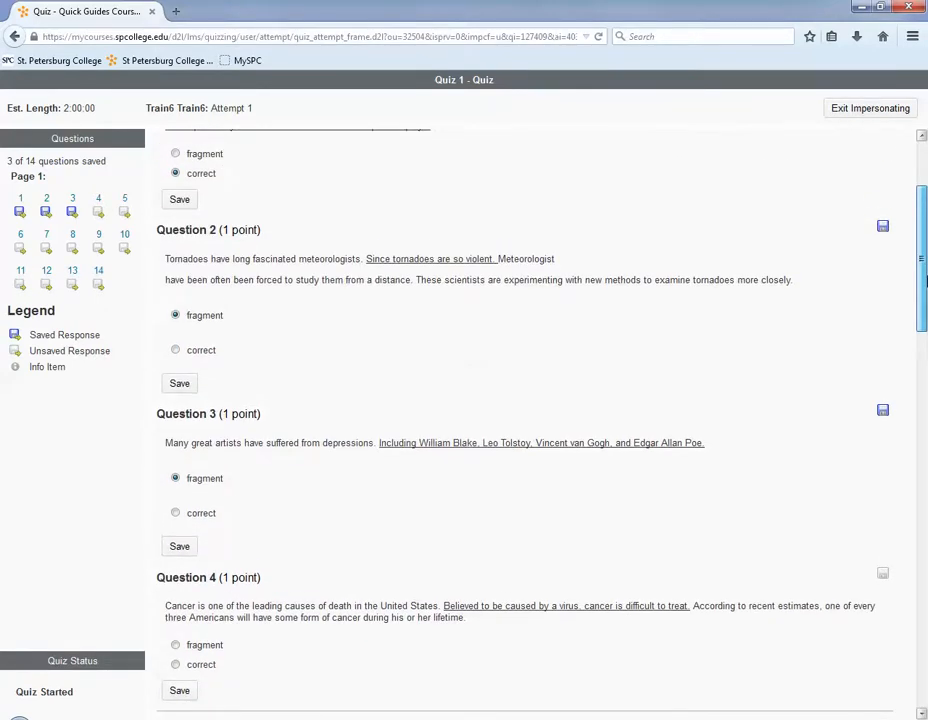
scroll(down, 3)
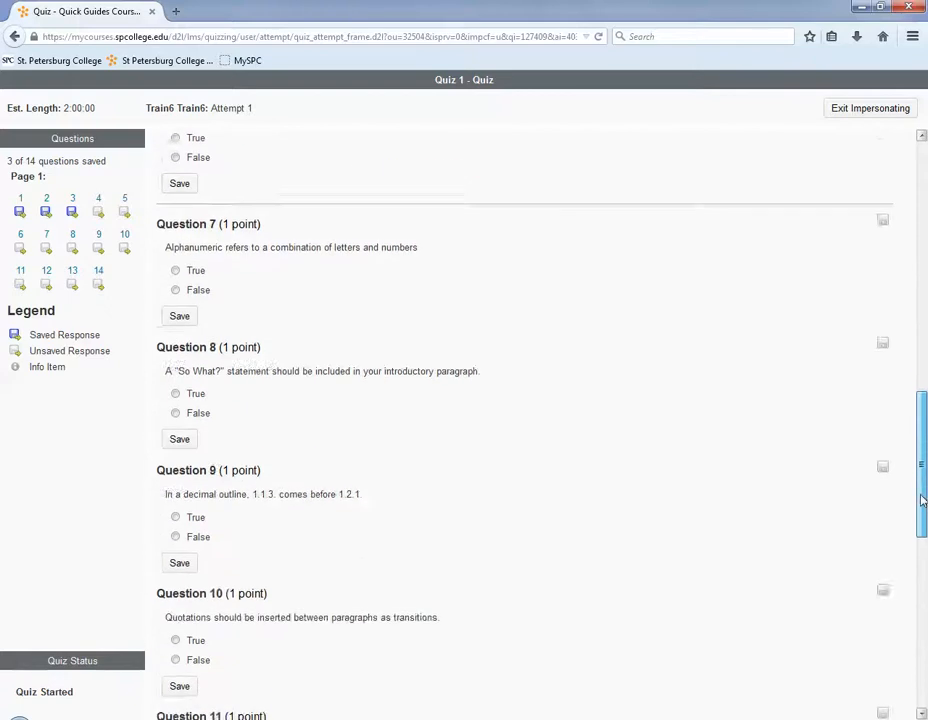
scroll(down, 3)
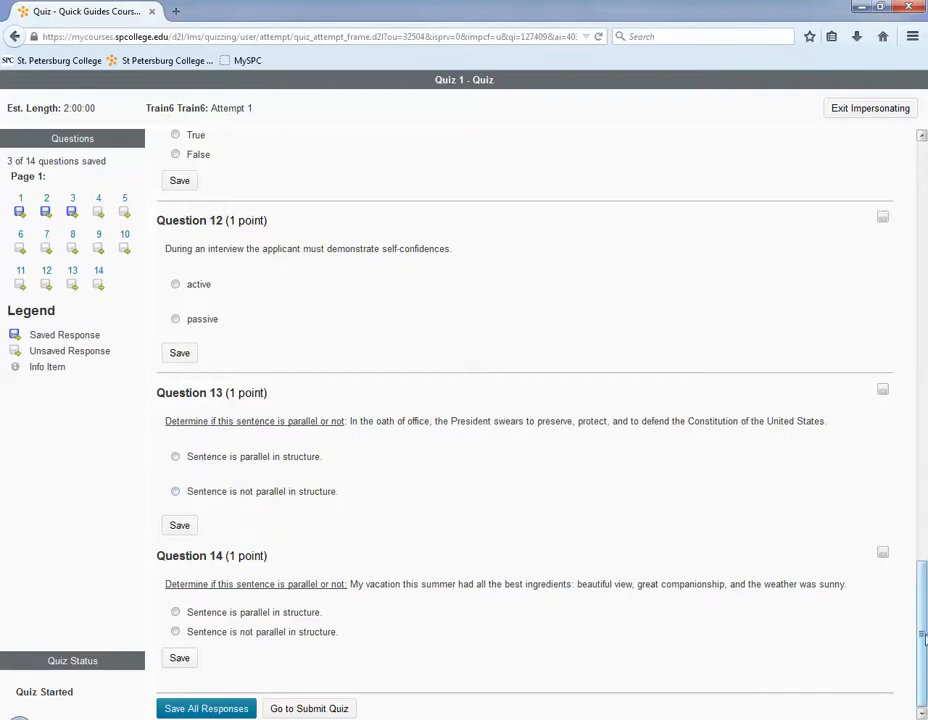
scroll(up, 3)
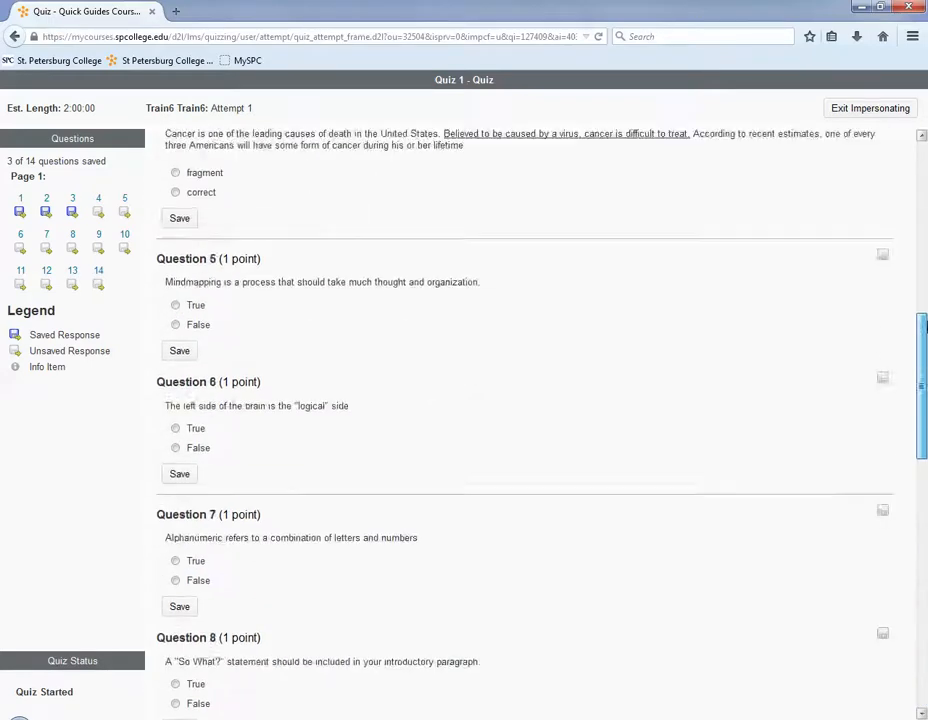
scroll(up, 3)
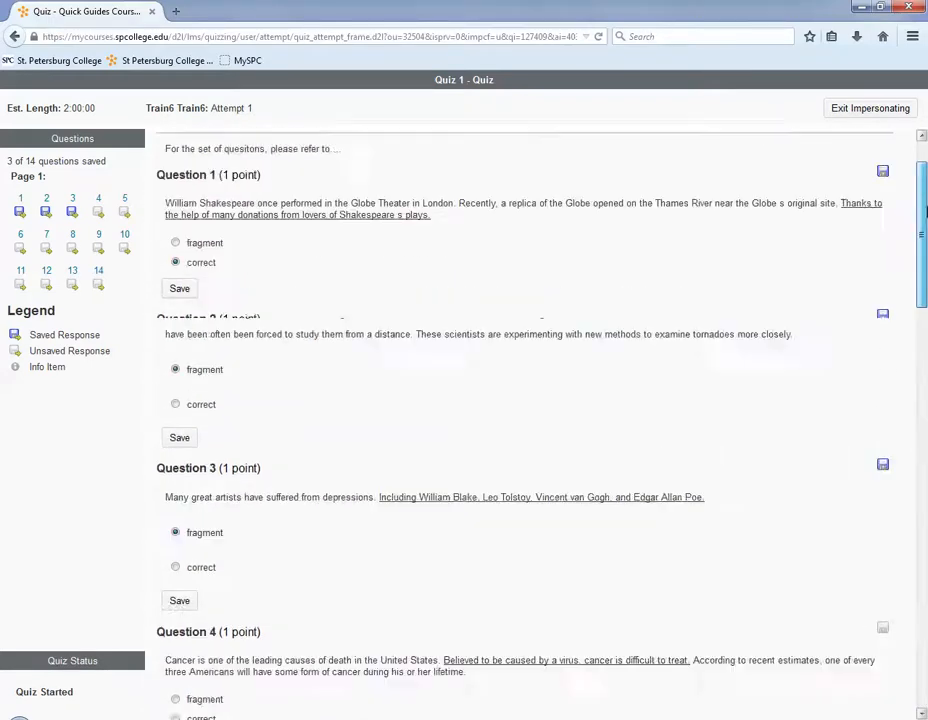
scroll(up, 3)
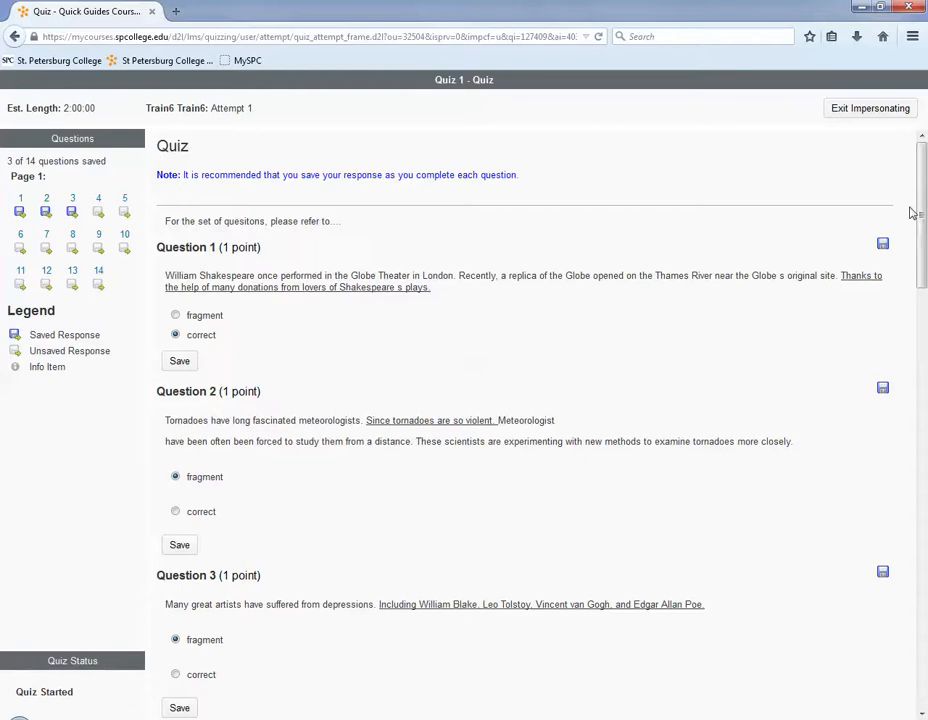
mouse_move(728, 160)
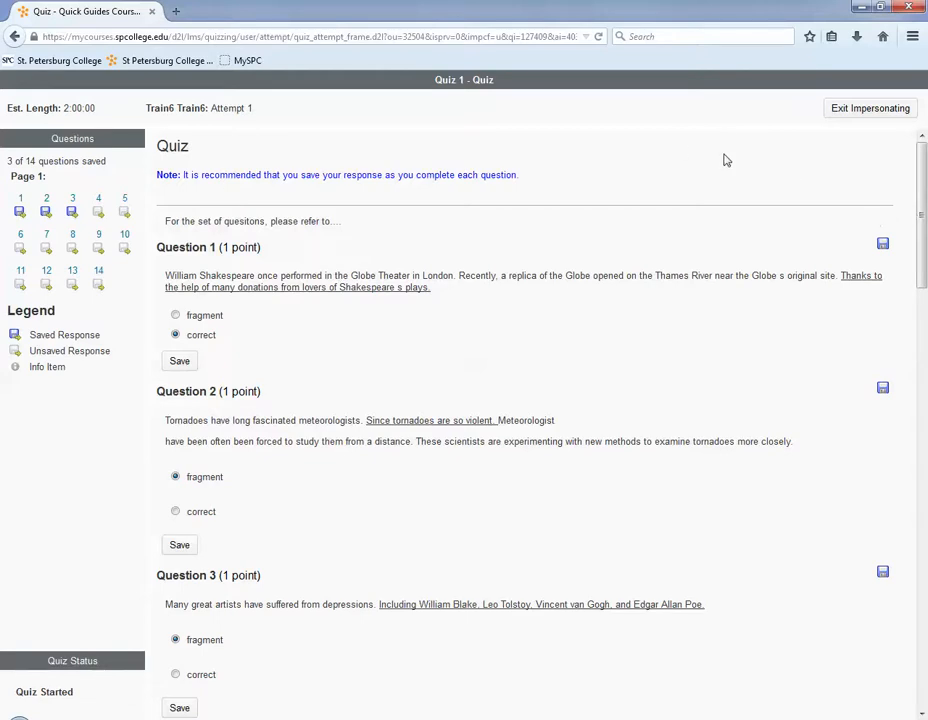
mouse_move(860, 120)
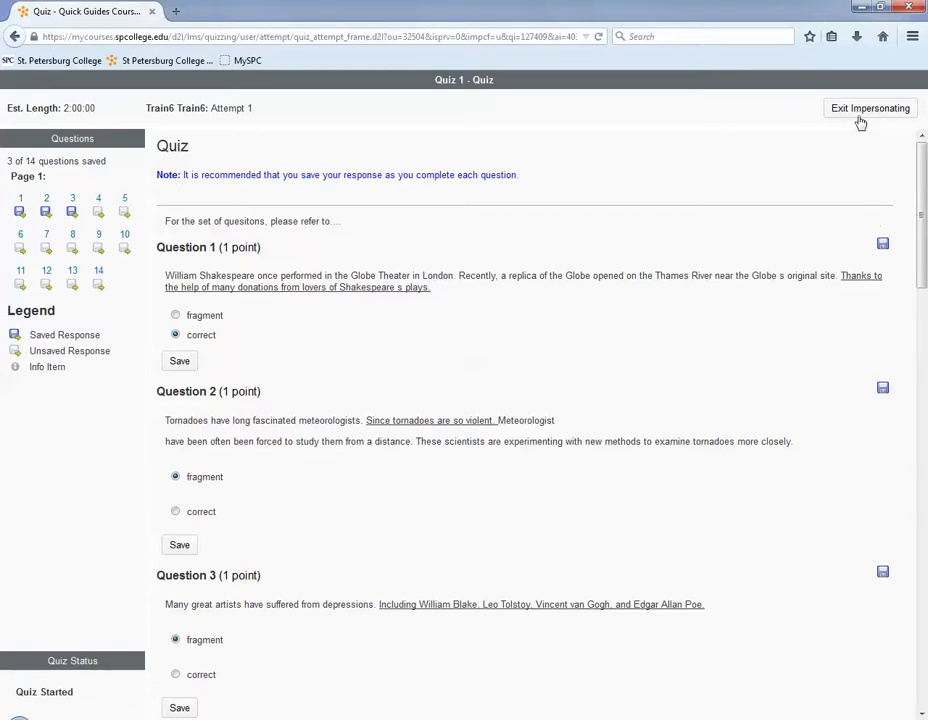
Step: Exit impersonation, delete Train6's in-progress attempt permanently and save the grading changes
click(870, 108)
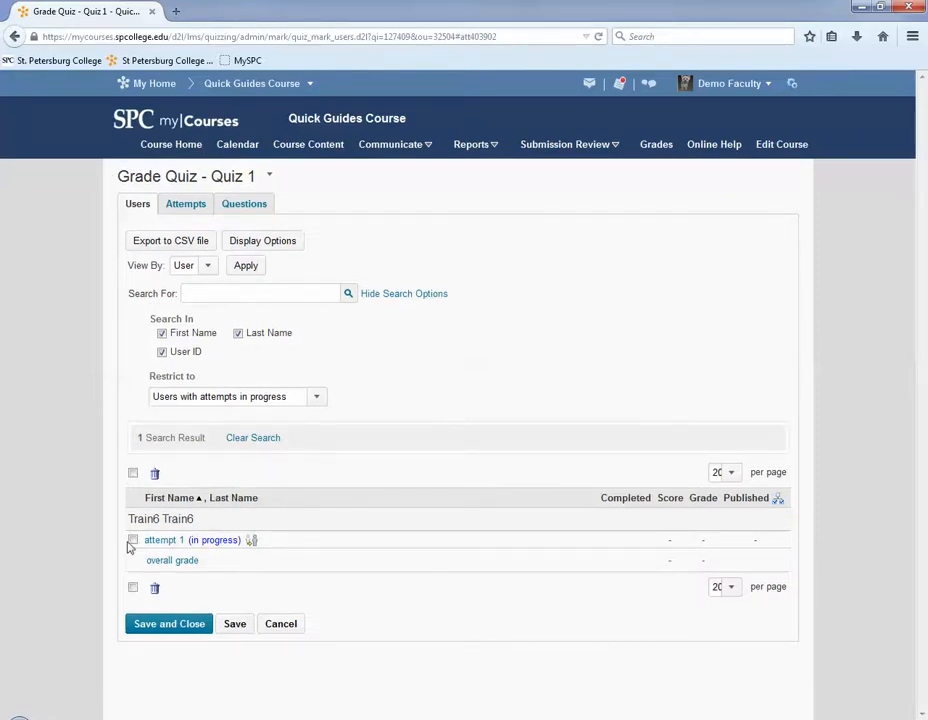
click(132, 540)
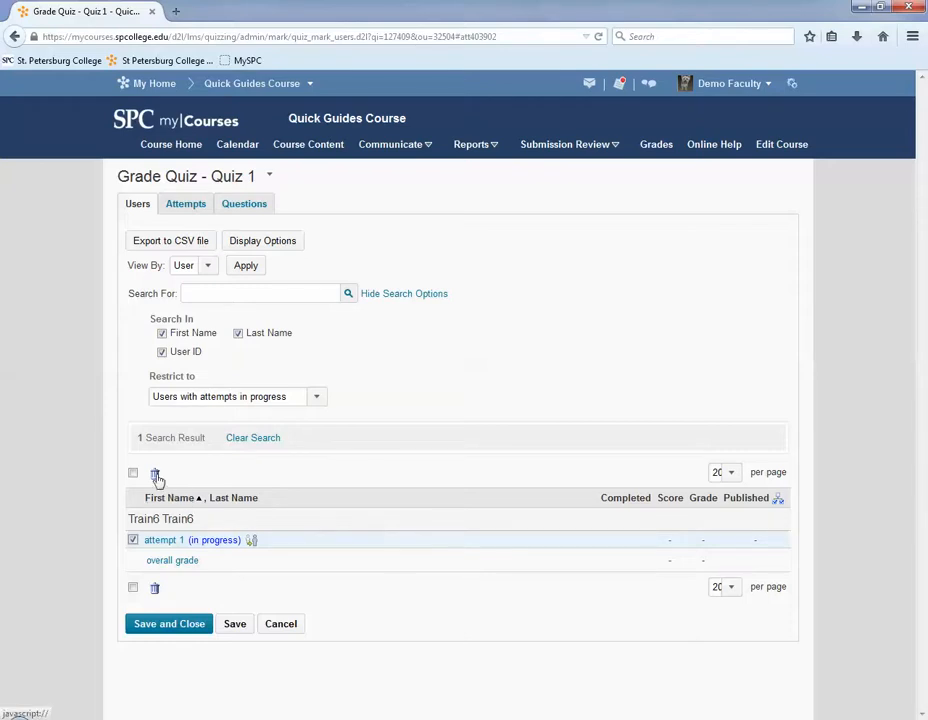
click(156, 472)
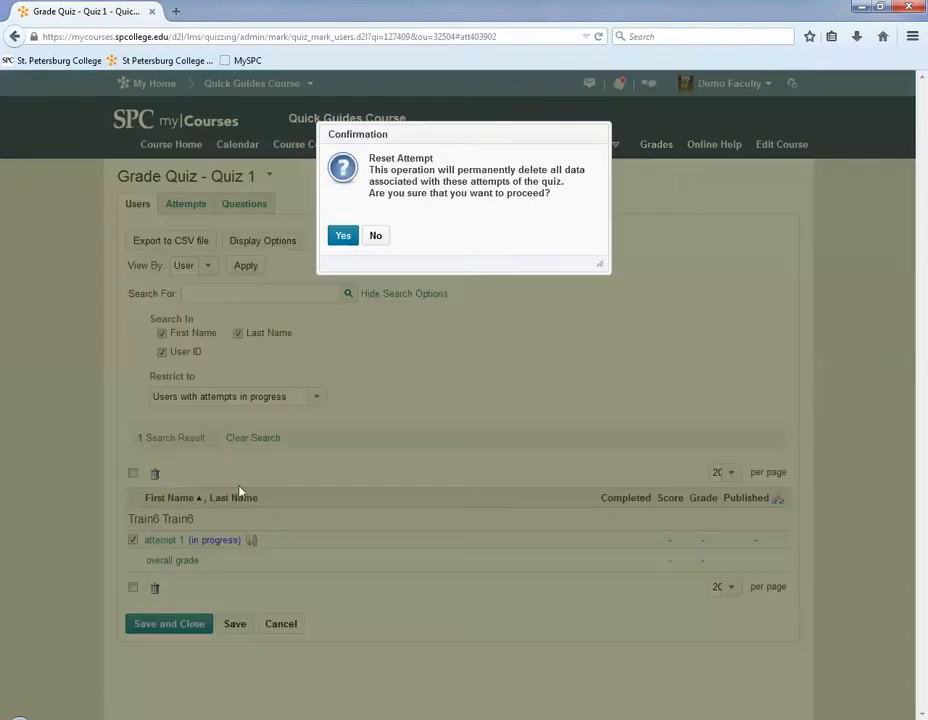
click(344, 236)
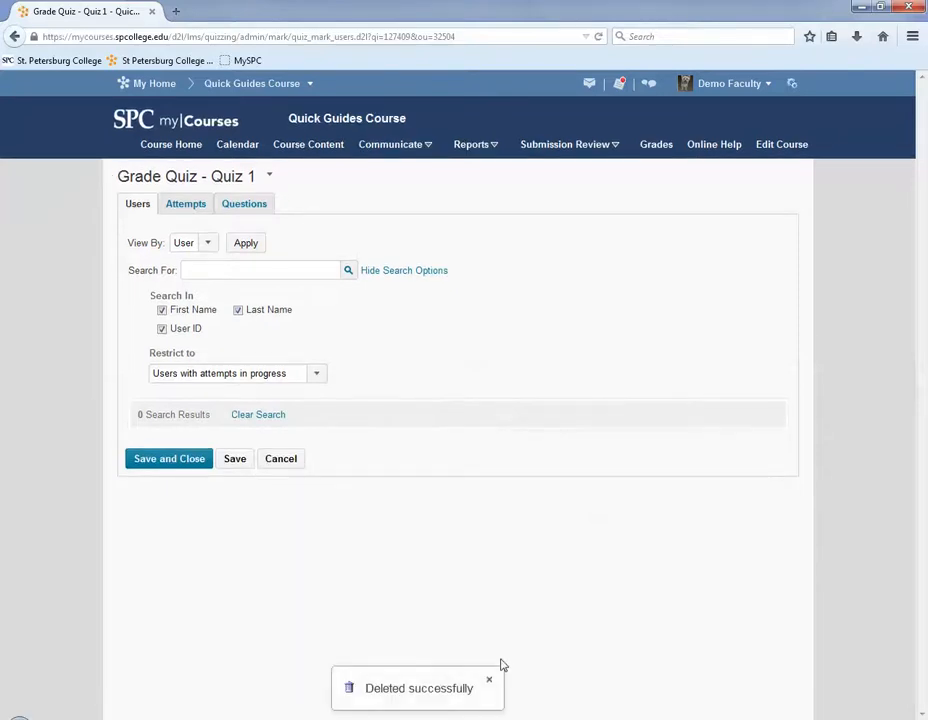
mouse_move(430, 710)
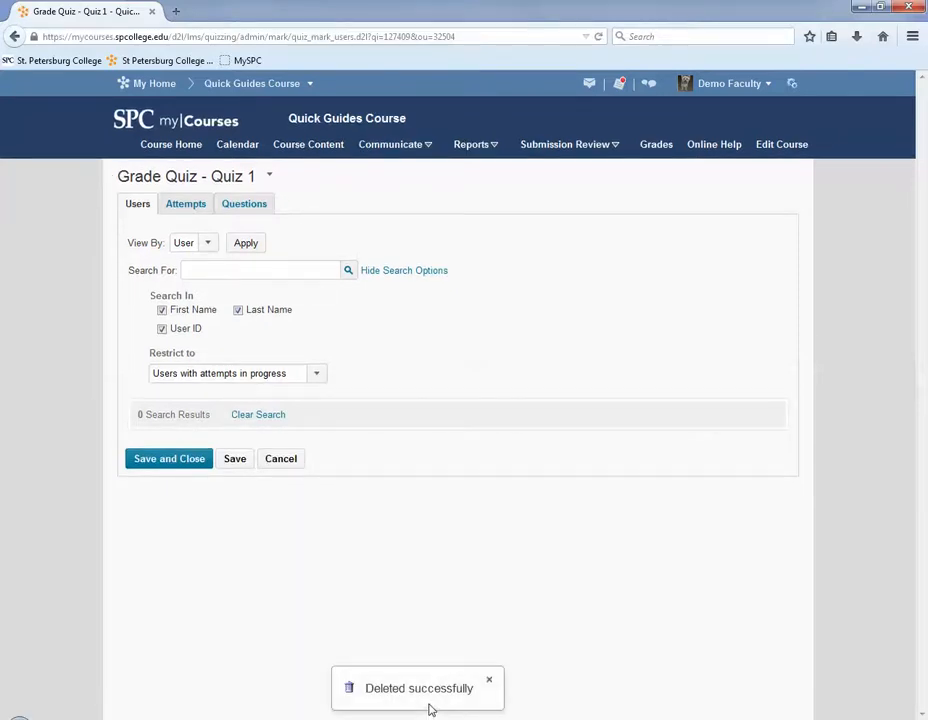
click(234, 458)
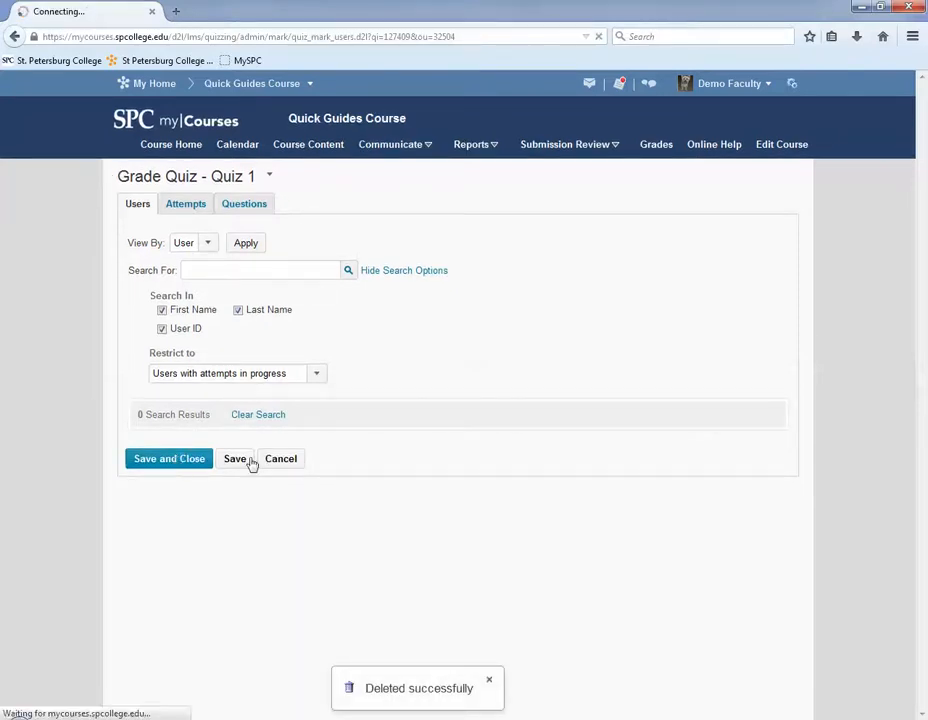